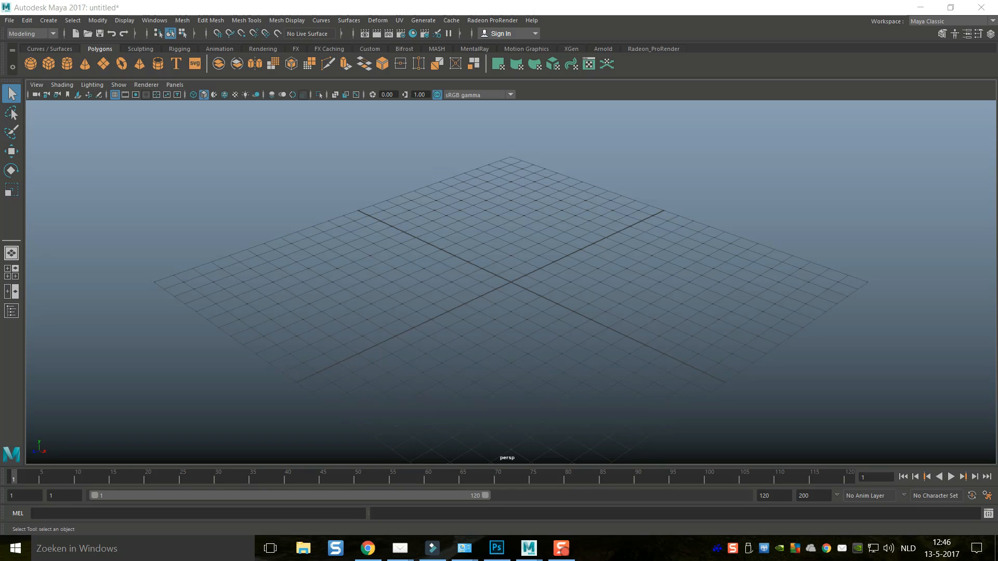
mouse_move(269, 276)
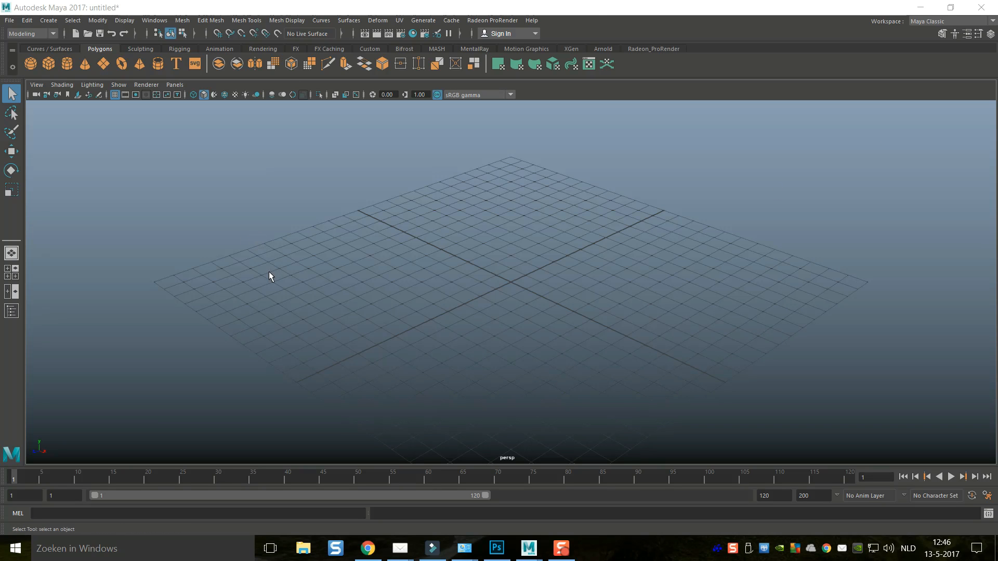
mouse_move(277, 282)
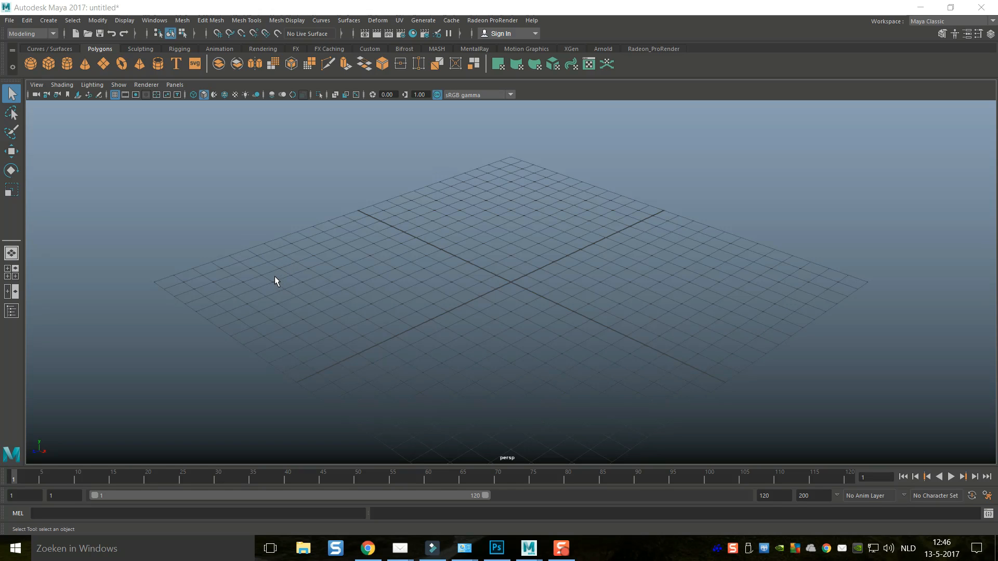
mouse_move(148, 310)
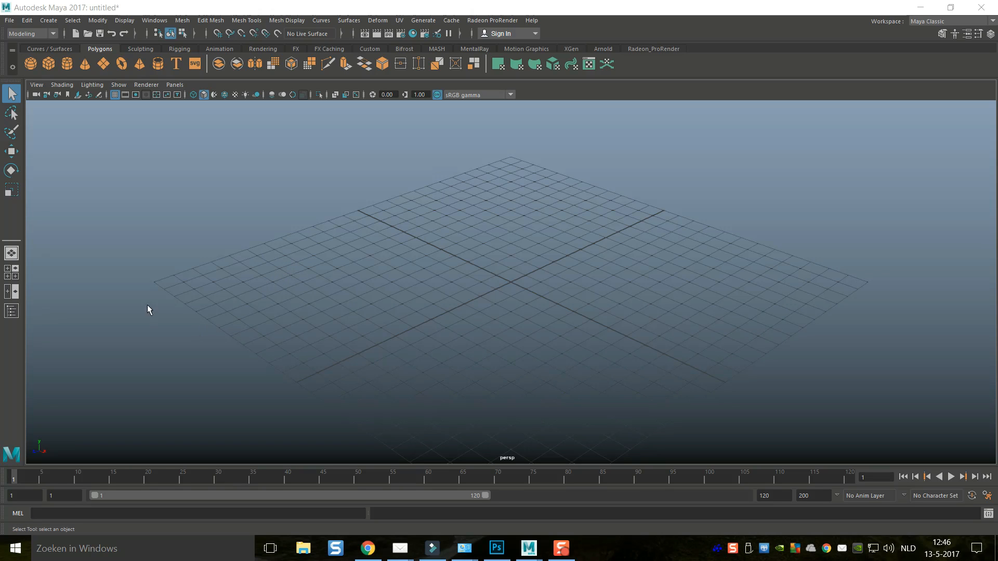
mouse_move(374, 145)
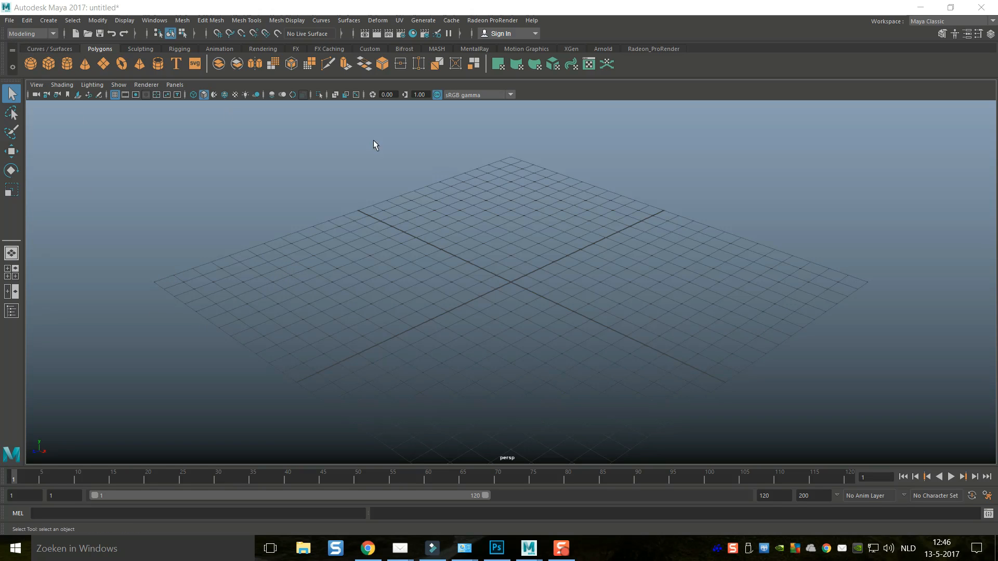
Browse the Content Browser to Examples > FX > Fluids > Ocean Examples for the underwater caustics scene.
click(423, 19)
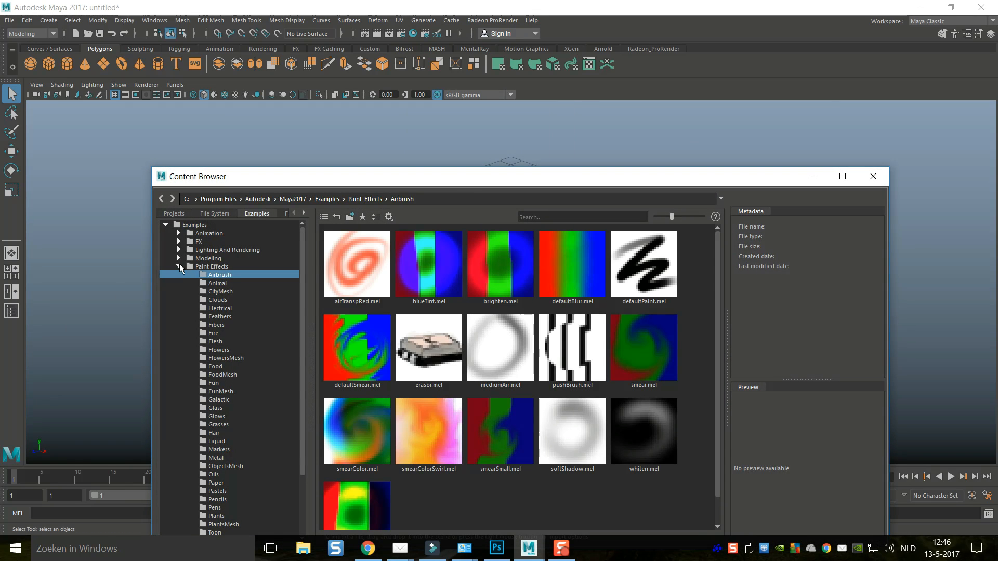
click(180, 266)
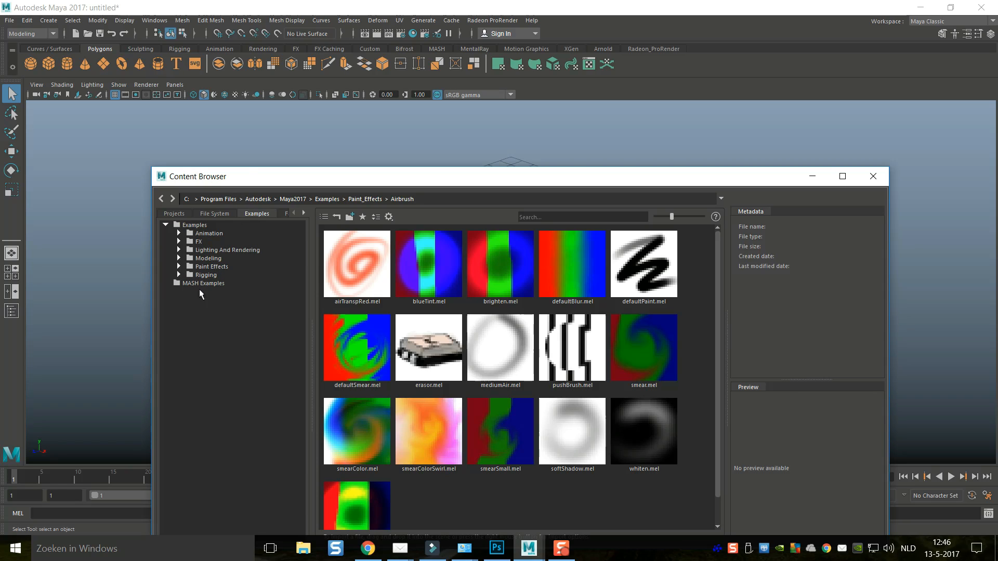
click(180, 241)
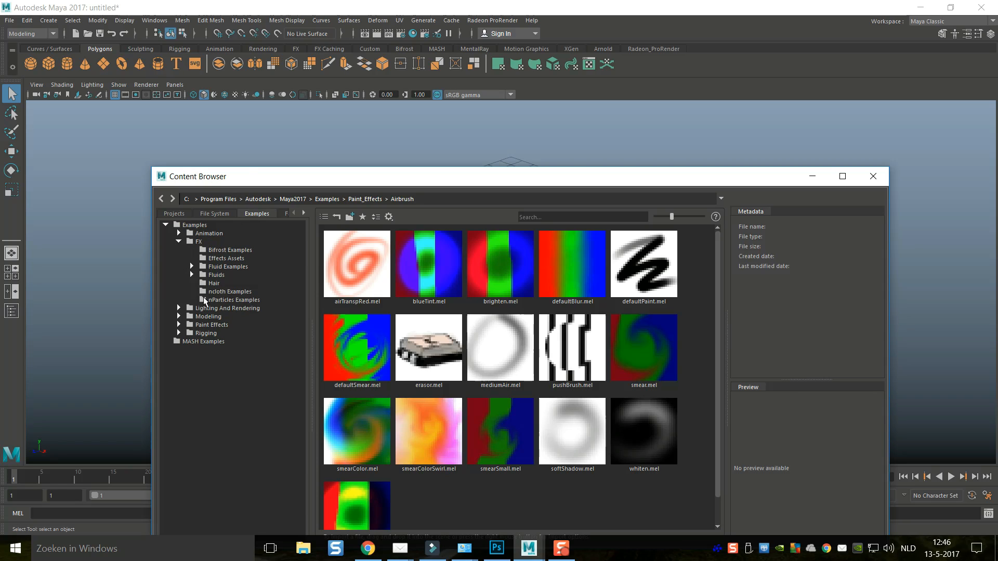
click(192, 274)
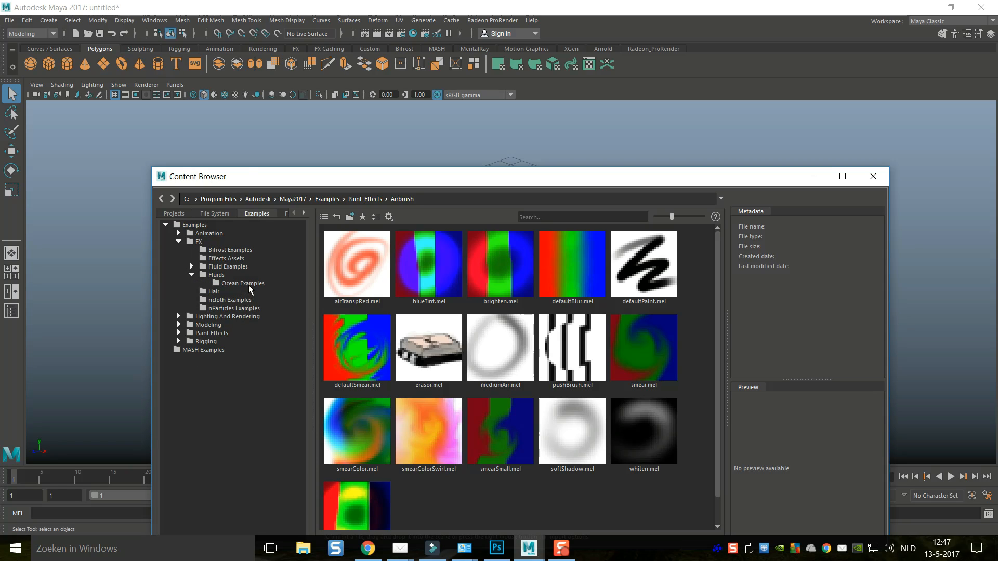
click(243, 283)
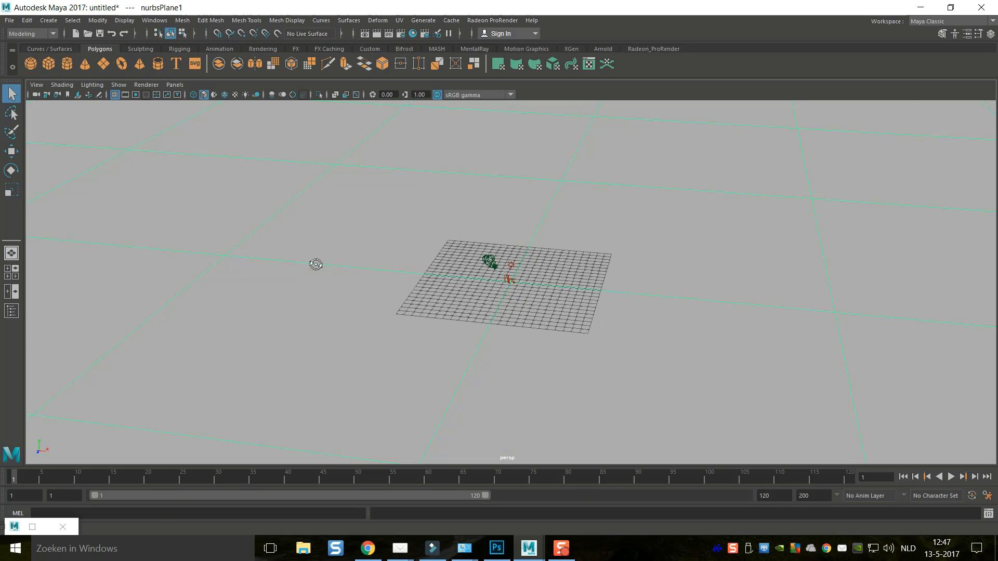
Show the Outliner and select directionalLight1, environmentFog1, then UnderwaterCam.
click(12, 311)
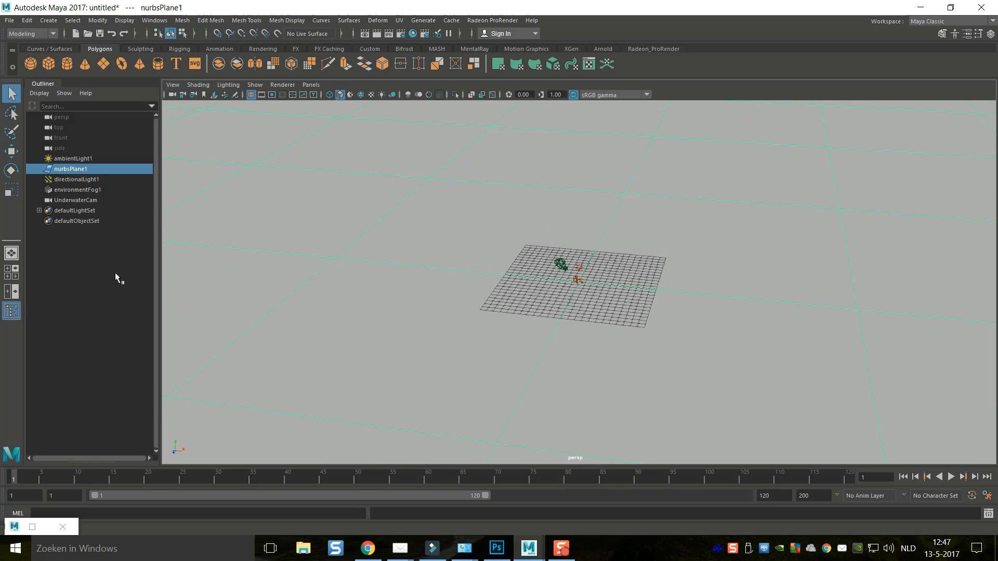
click(73, 158)
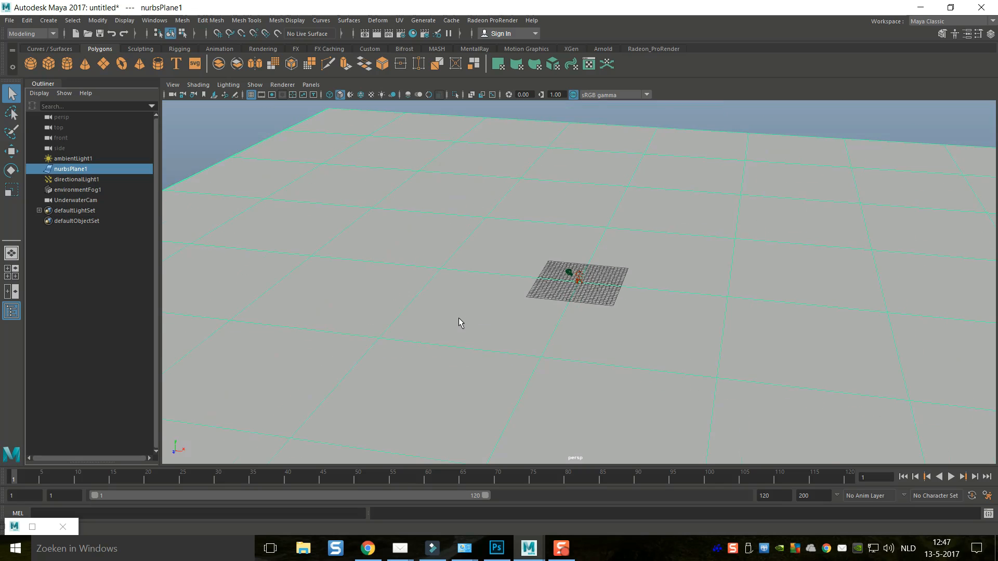
click(77, 179)
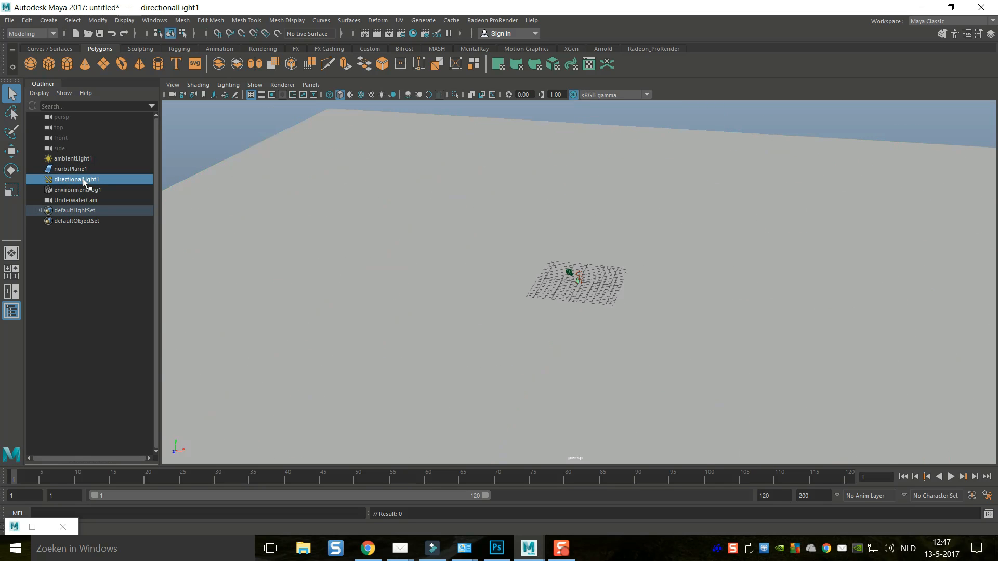
click(78, 189)
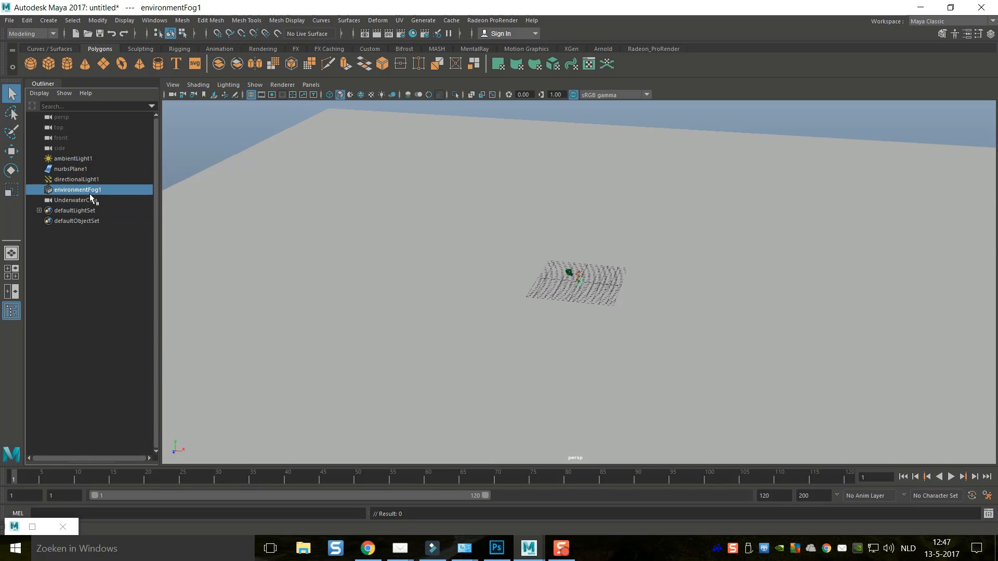
click(75, 200)
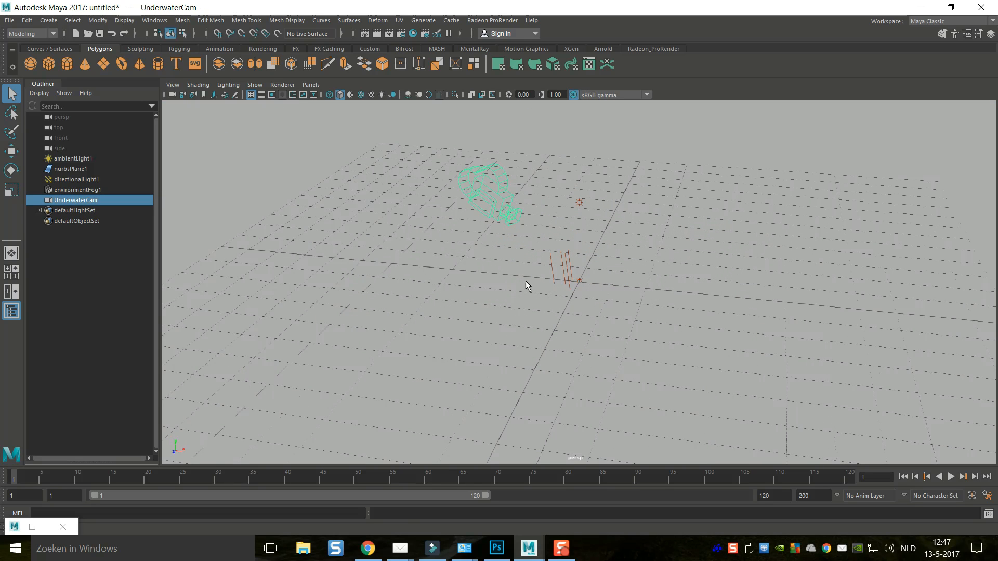
mouse_move(506, 178)
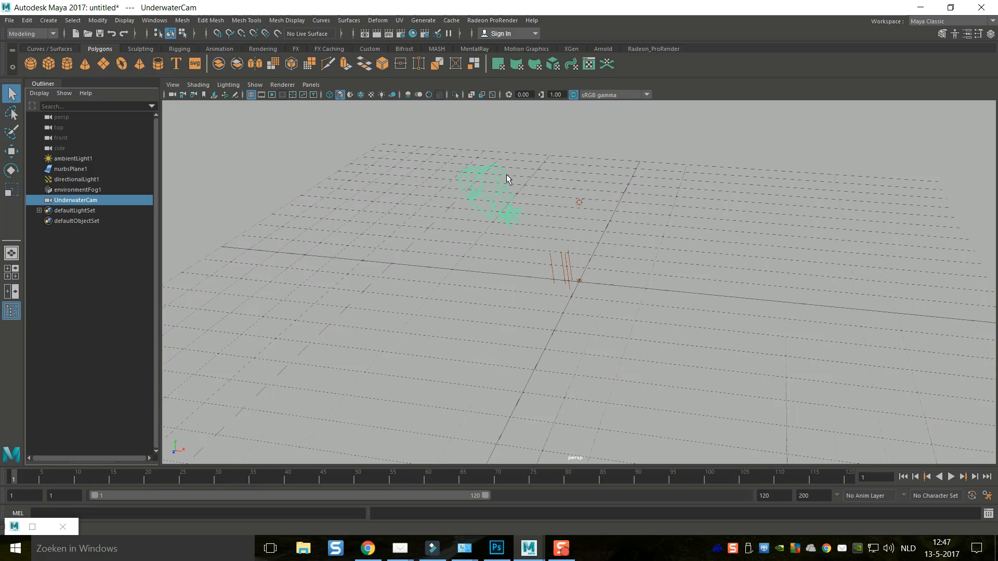
Look through UnderwaterCam in the viewport via Panels > Perspective.
click(311, 84)
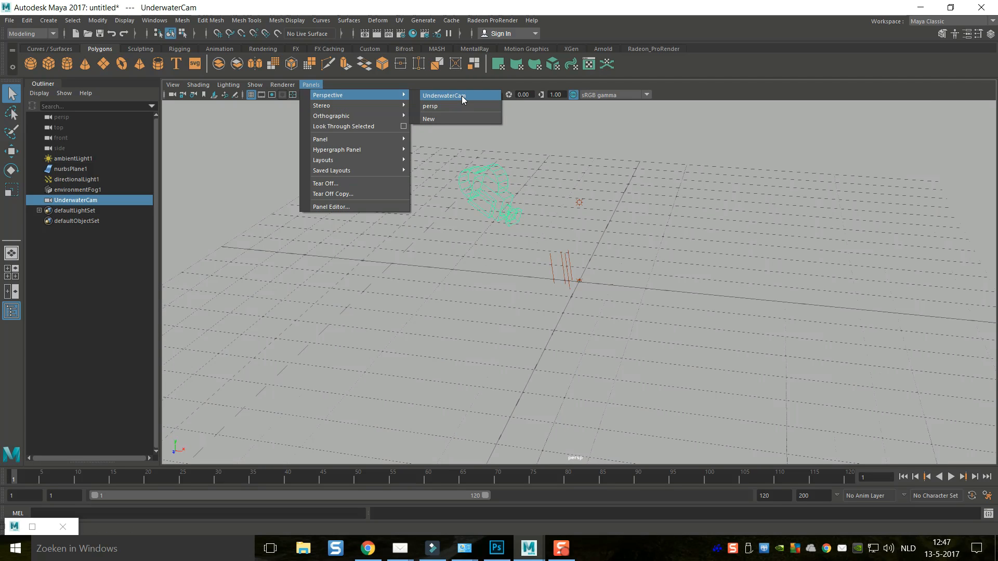
click(444, 96)
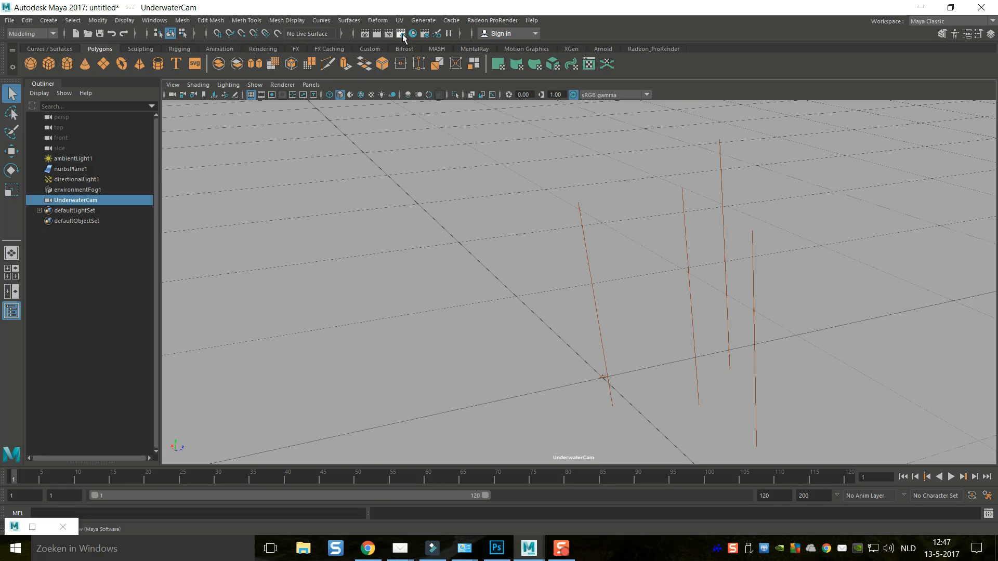
Set the render image size preset to HD 1080 (1920×1080).
click(401, 34)
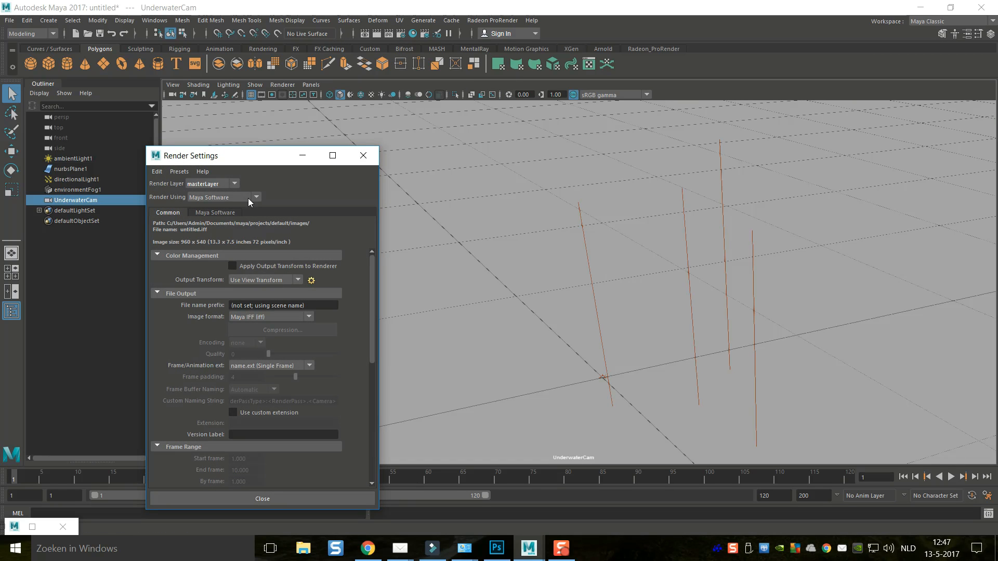
scroll(down, 3)
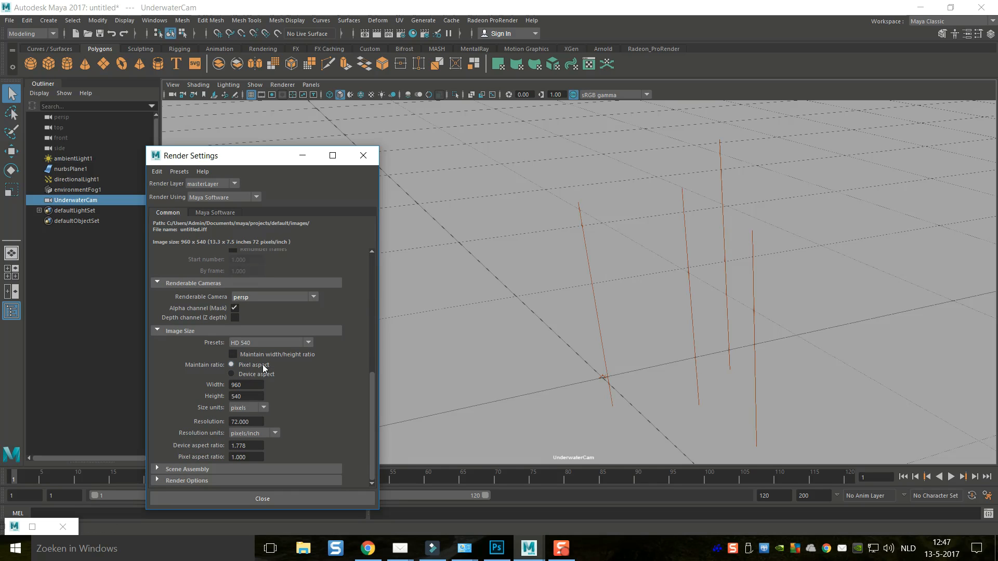
click(309, 342)
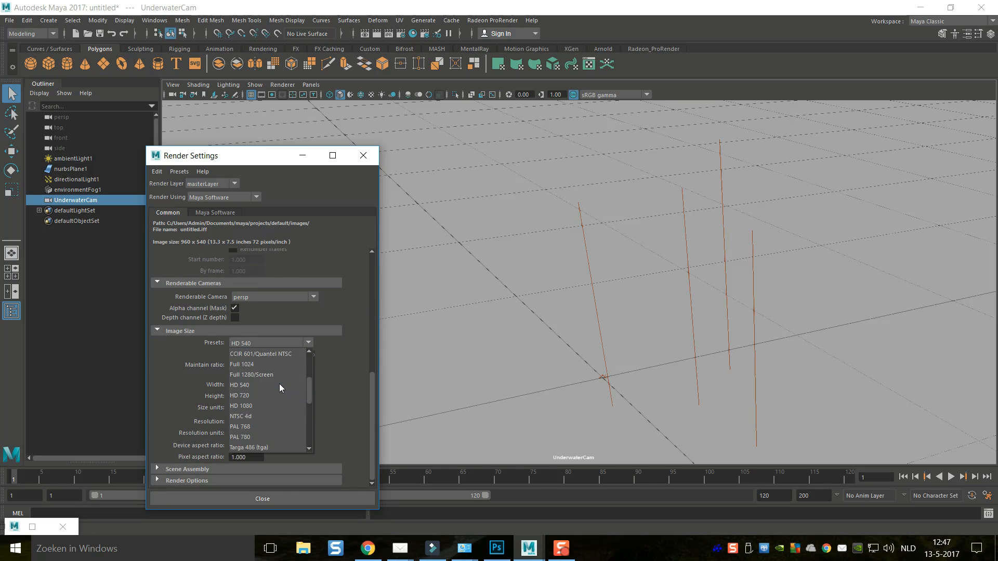
click(242, 407)
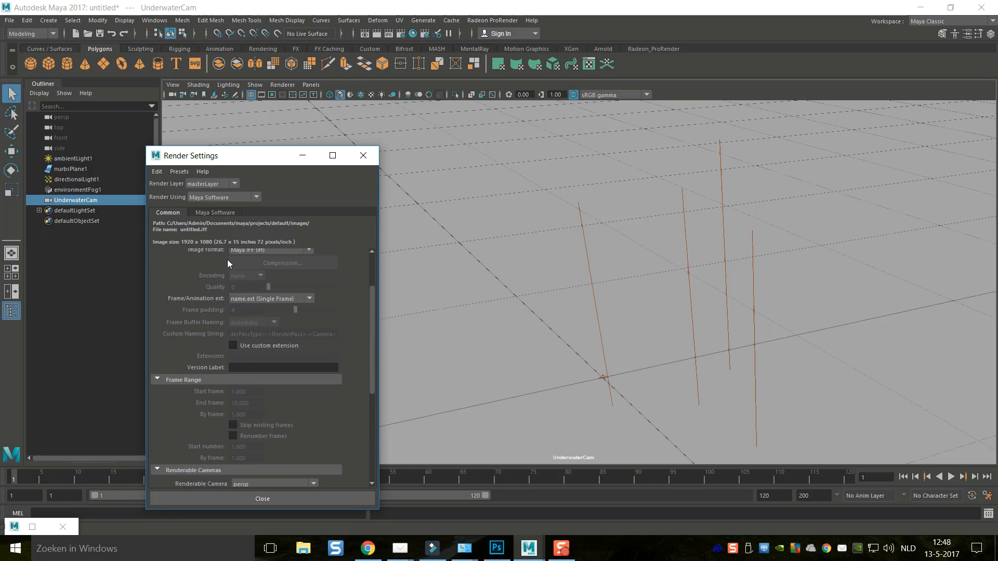
Set Maya Software anti-aliasing quality to Production quality.
click(216, 212)
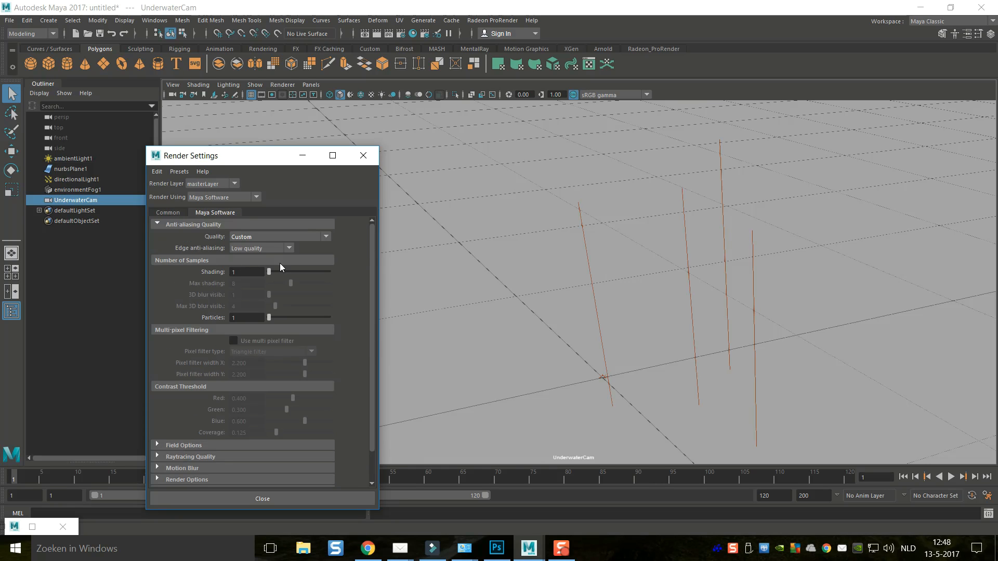
click(288, 248)
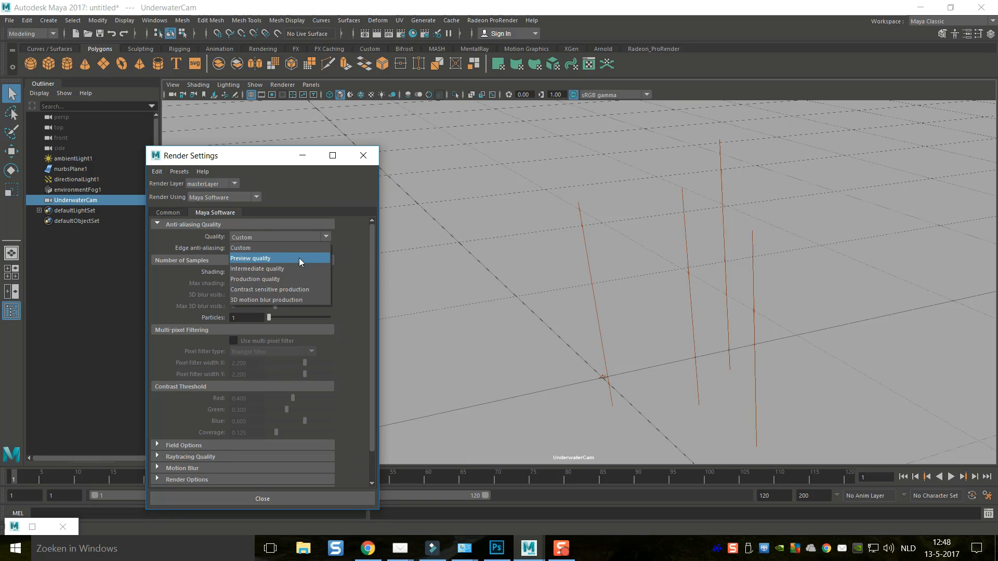
click(256, 278)
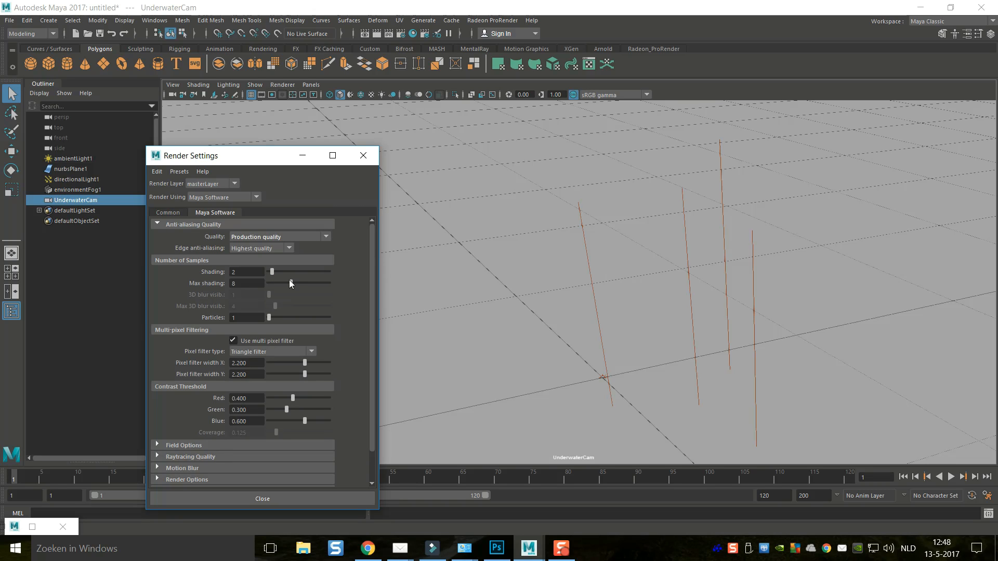
mouse_move(291, 179)
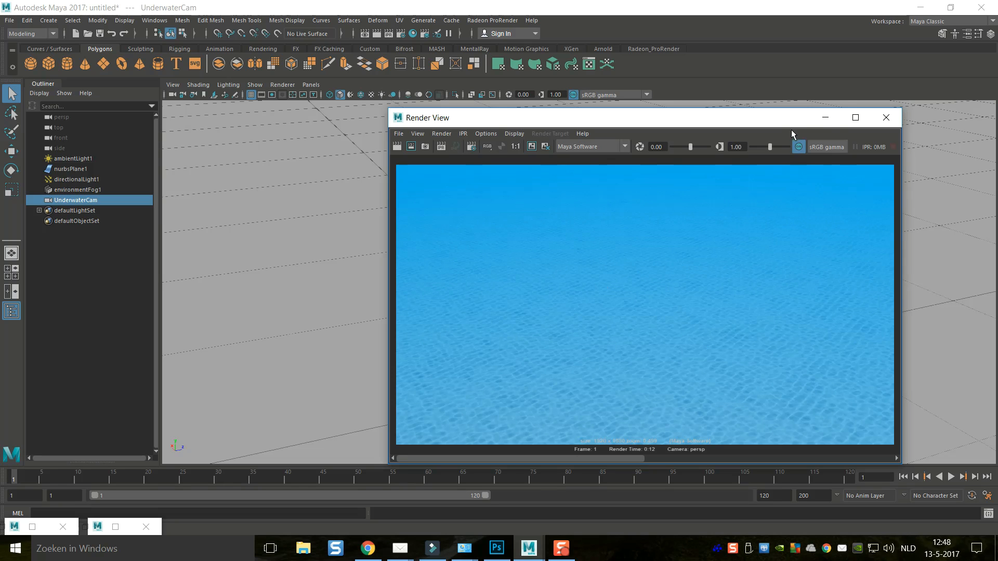
Render the current frame to preview the empty caustics pool floor.
click(885, 117)
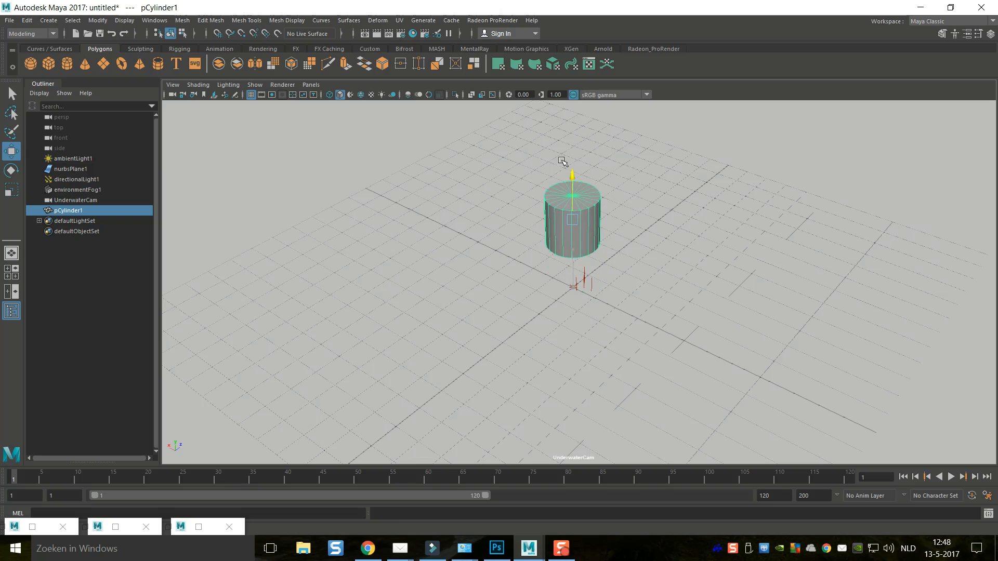
Rotate pCylinder1 onto its side so it lies horizontally above the pool floor.
click(10, 171)
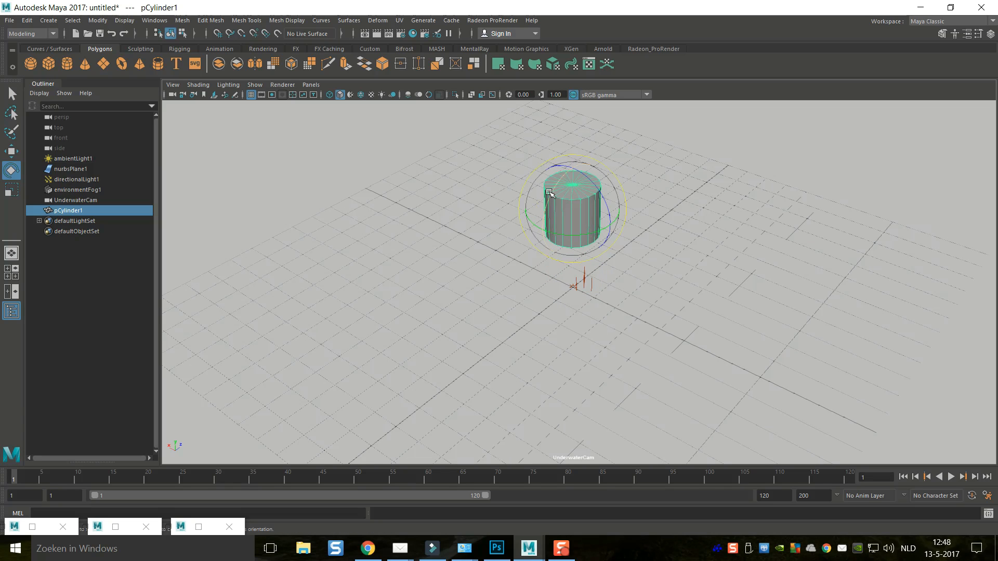
drag(551, 193, 537, 239)
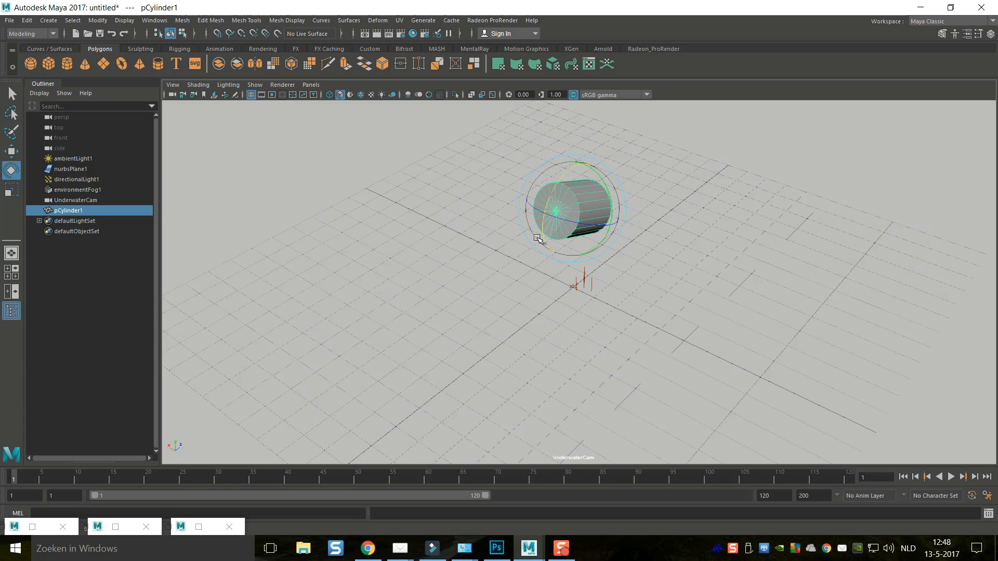
drag(536, 239, 537, 259)
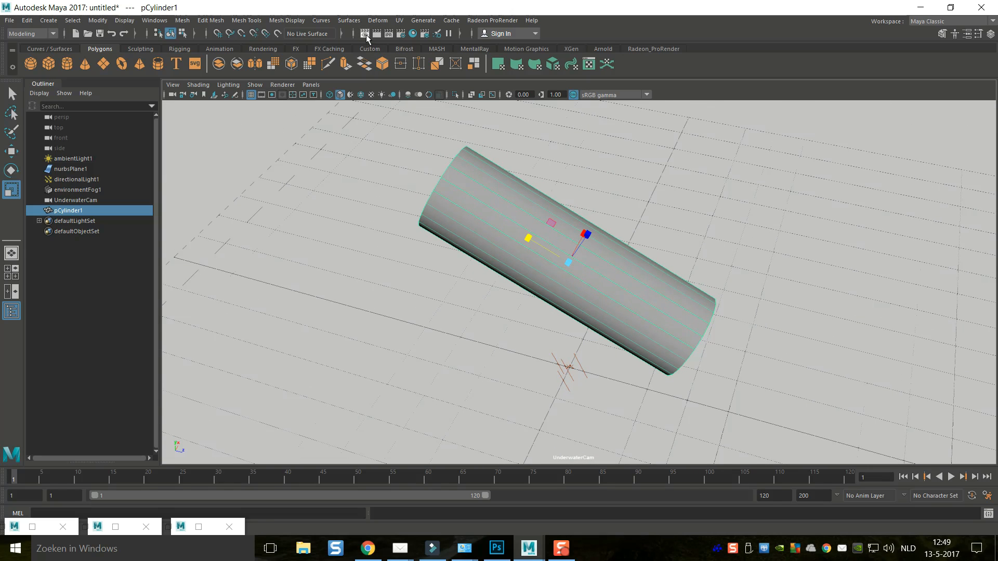
Render the current frame again to show the cylinder and its shadow.
click(360, 34)
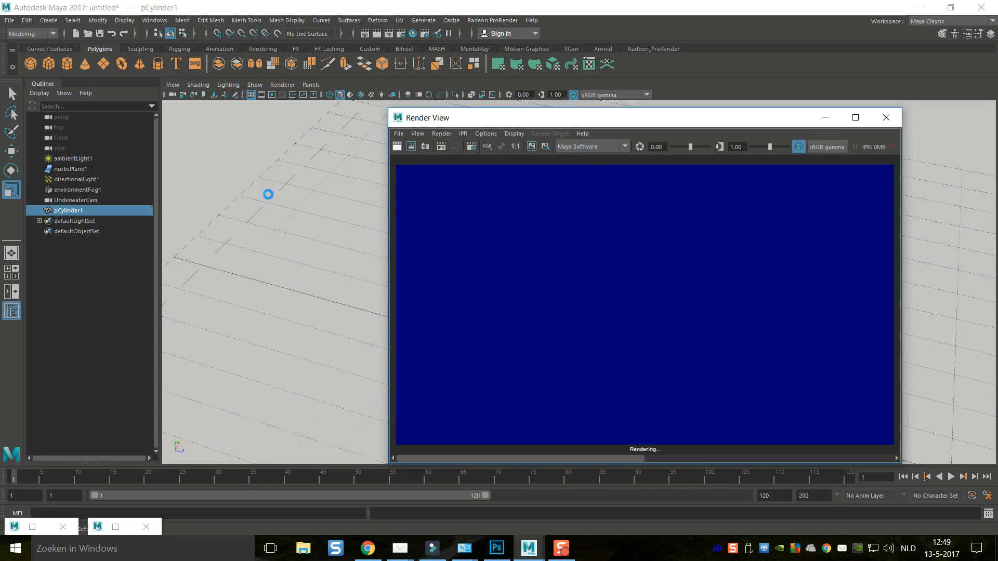
mouse_move(287, 188)
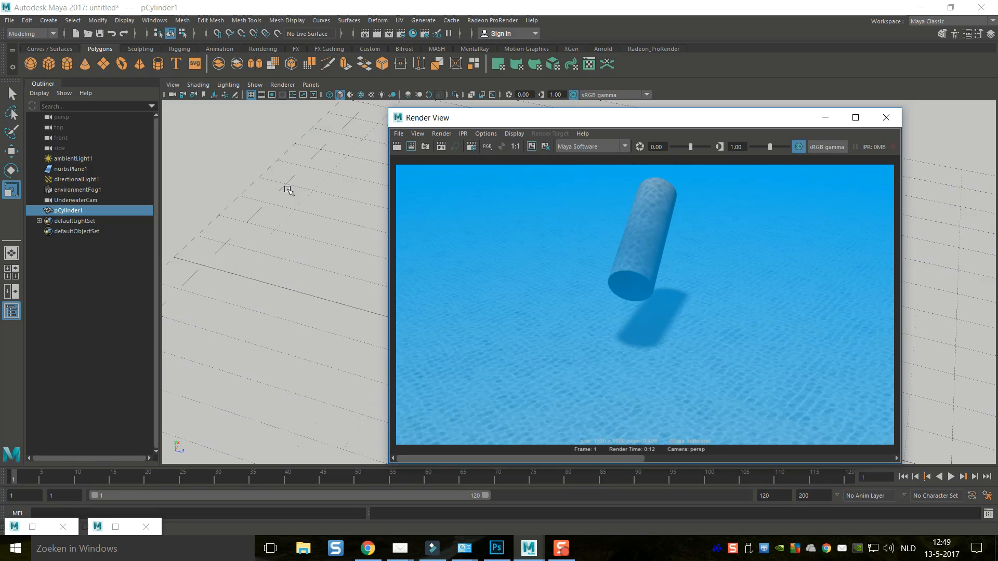
mouse_move(742, 251)
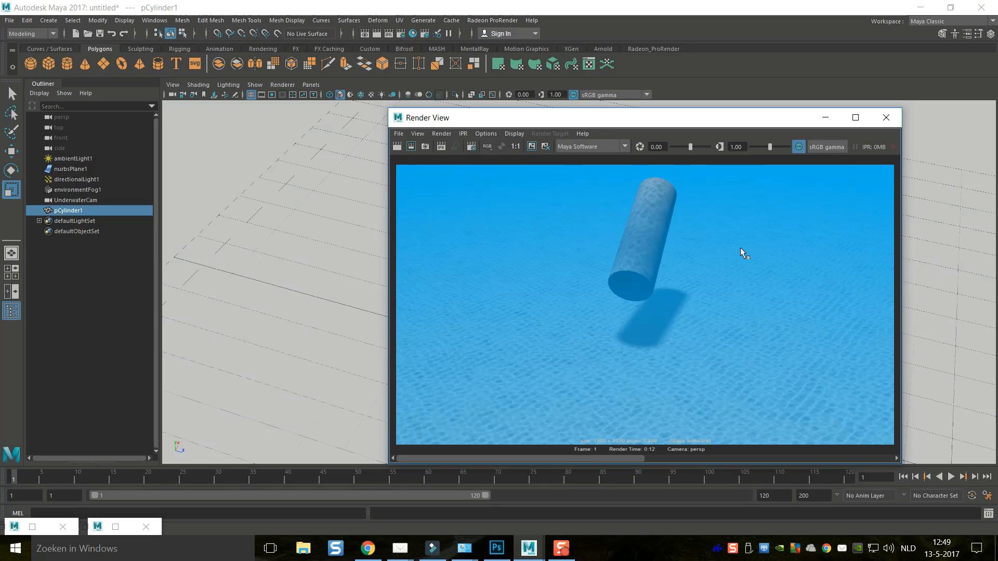
mouse_move(656, 320)
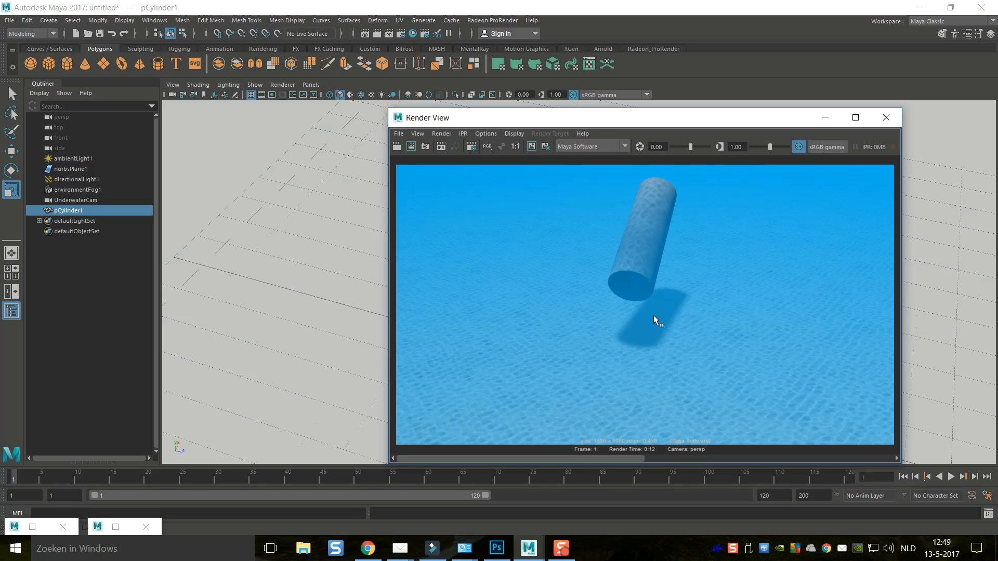
mouse_move(569, 283)
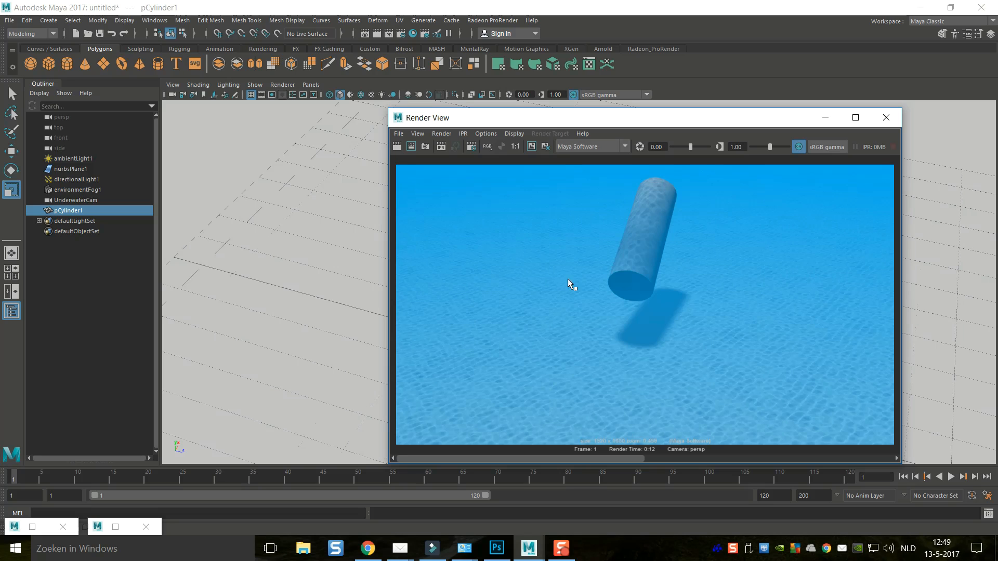
mouse_move(667, 352)
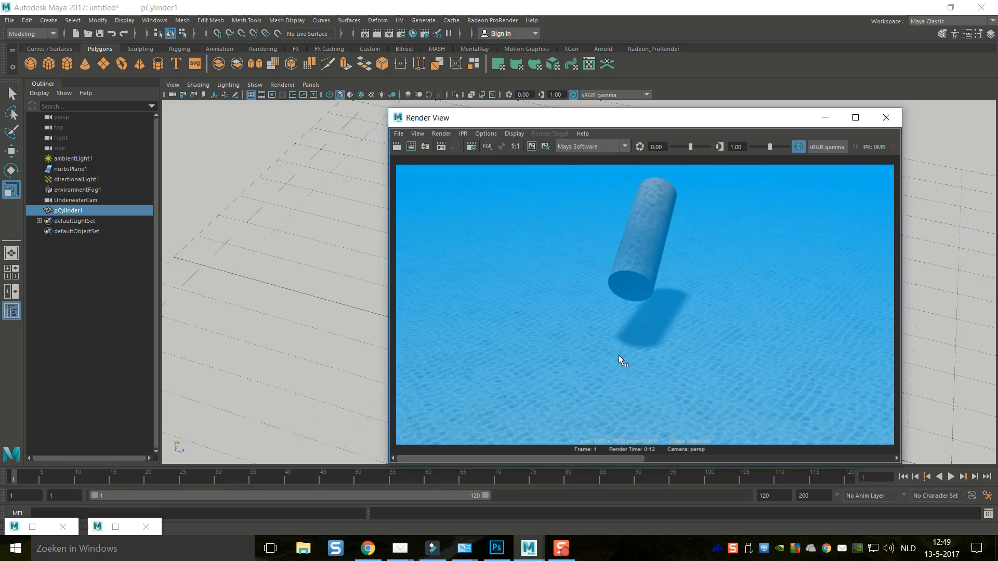
mouse_move(342, 293)
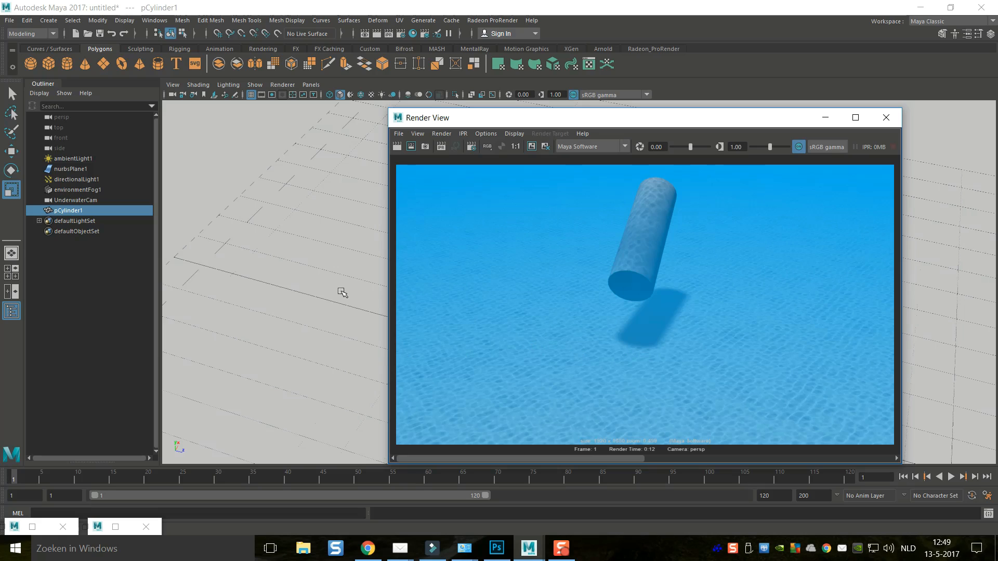